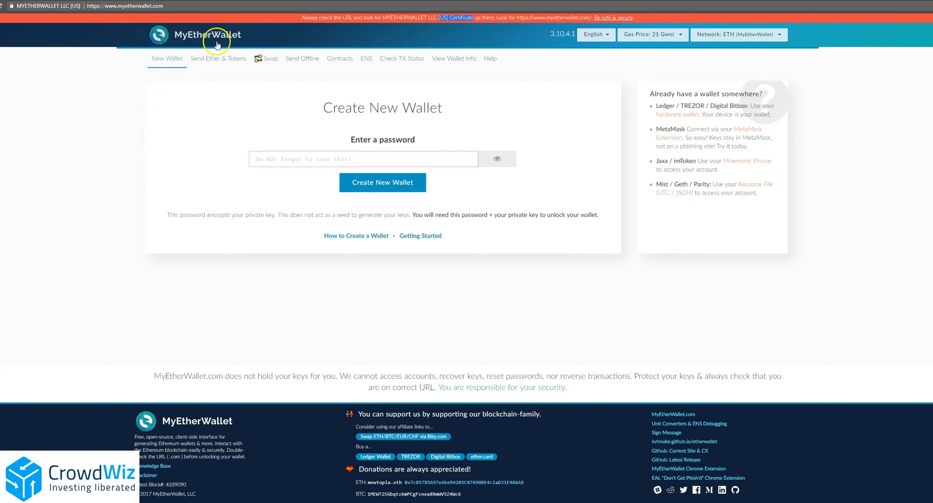
pyautogui.moveTo(59, 14)
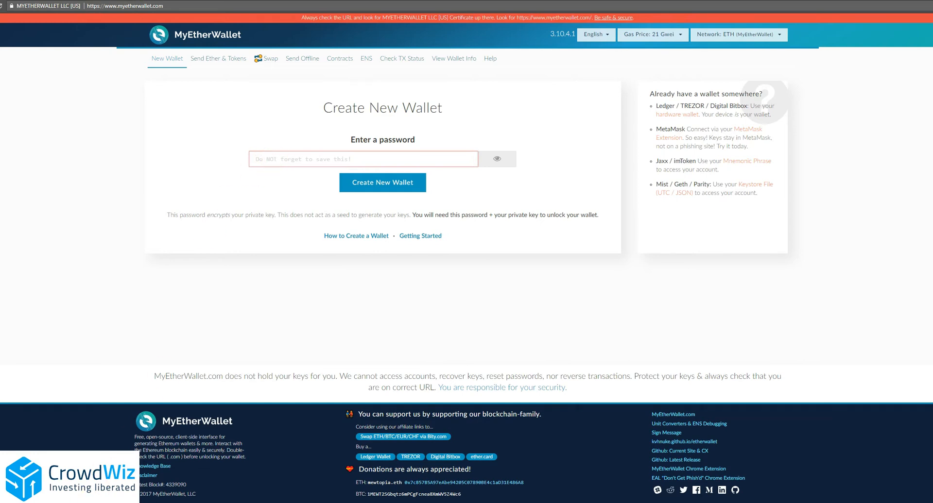
# Generate the new wallet and reach the Save your Keystore File page.
pyautogui.click(382, 183)
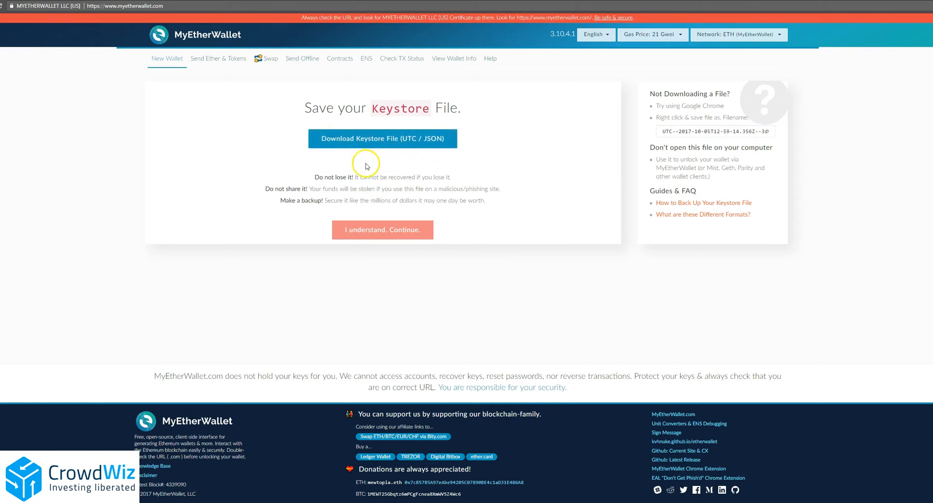
pyautogui.moveTo(322, 201)
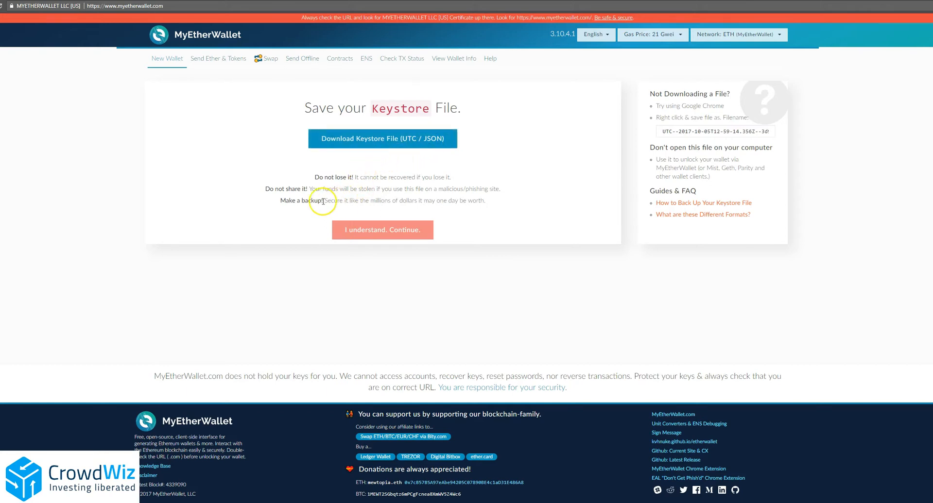
pyautogui.moveTo(362, 154)
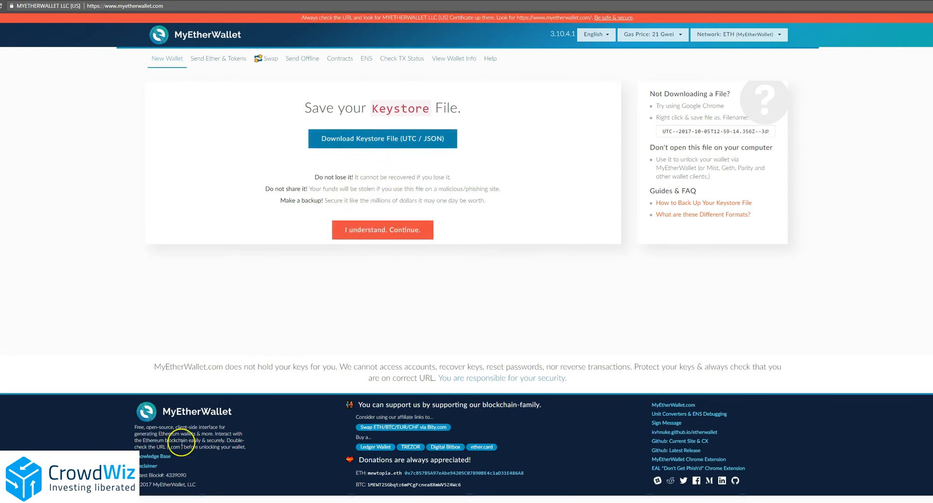
# Acknowledge the keystore warning to reveal the private key, then show the printable paper wallet.
pyautogui.click(383, 230)
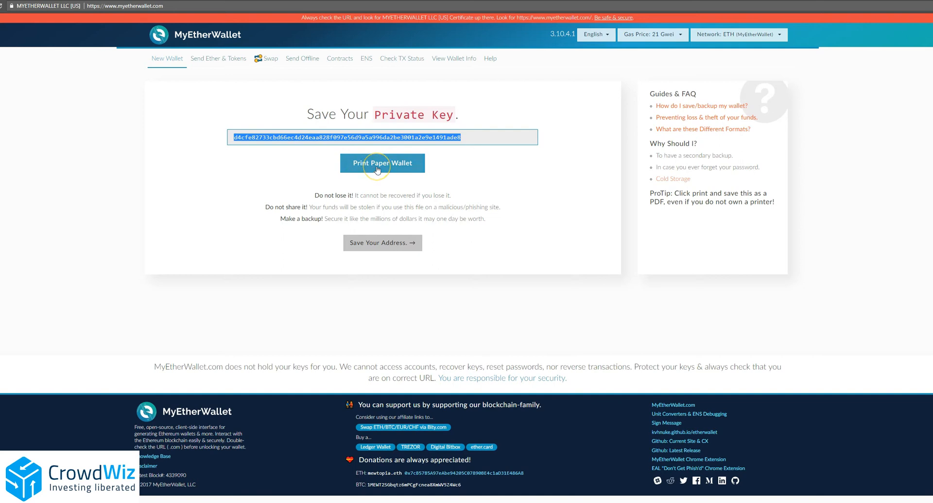
pyautogui.click(382, 163)
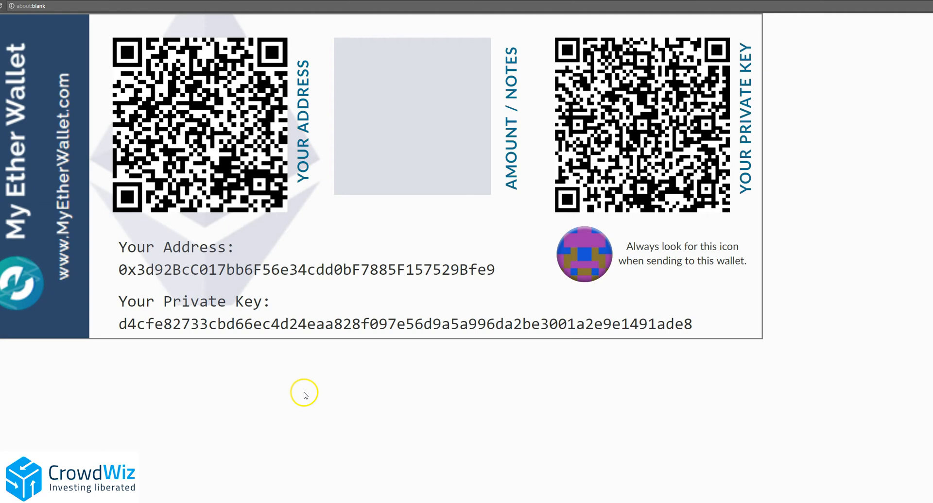
pyautogui.moveTo(445, 254)
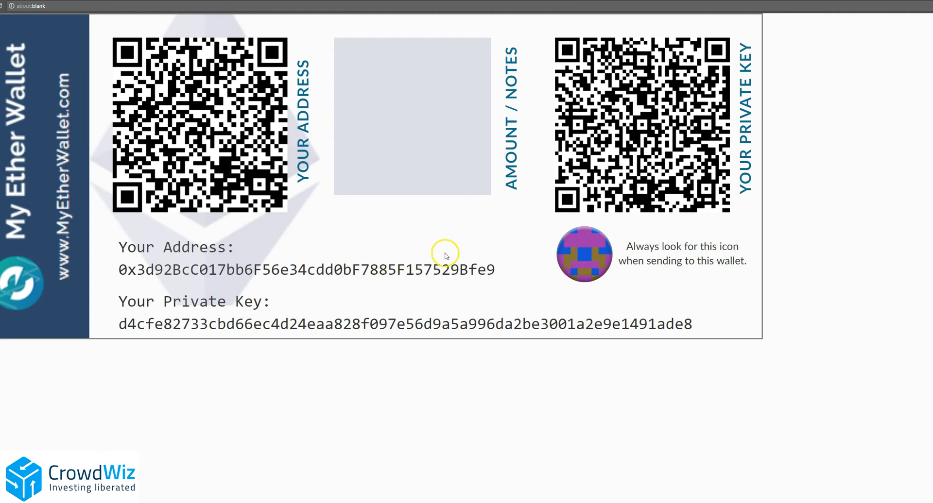
pyautogui.moveTo(306, 278)
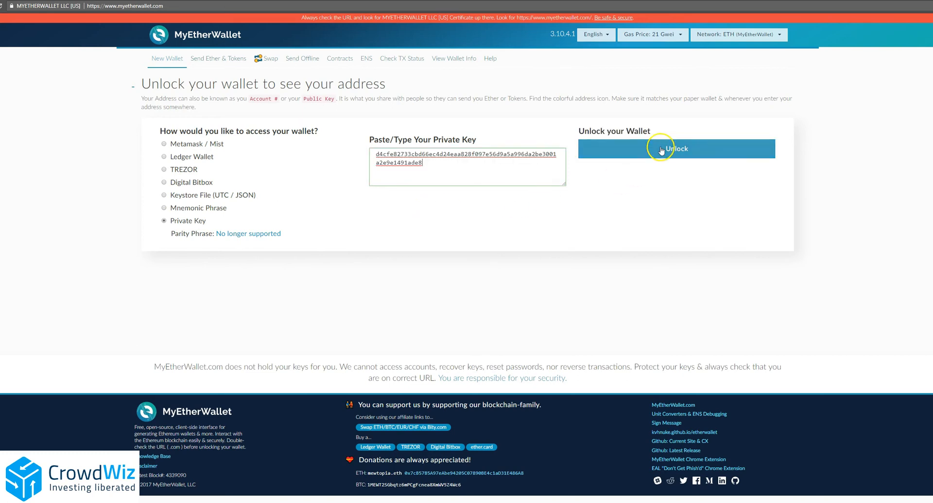
# Unlock the new wallet with its pasted private key, showing address and zero ETH balance.
pyautogui.click(660, 148)
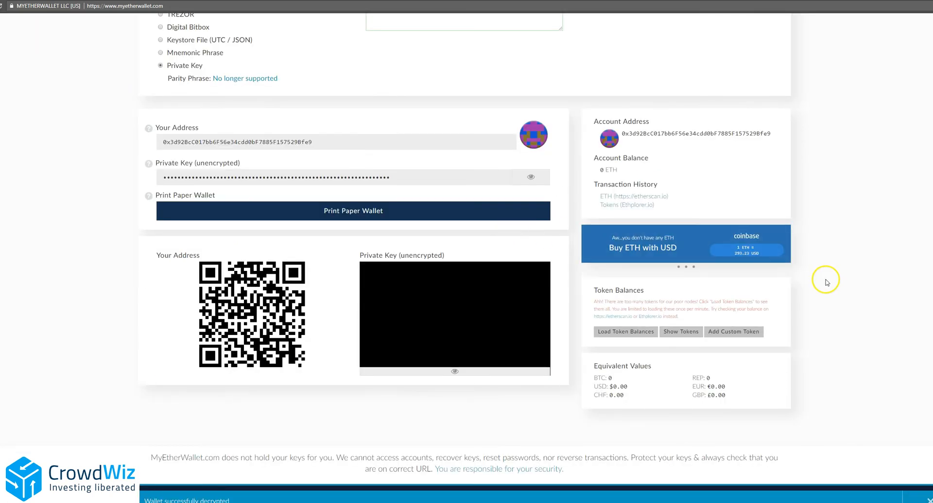
pyautogui.moveTo(370, 211)
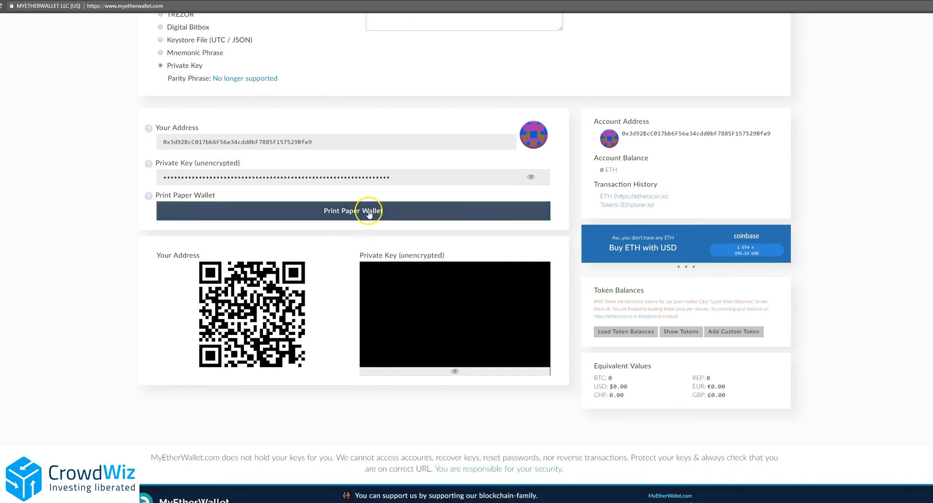
pyautogui.moveTo(624, 176)
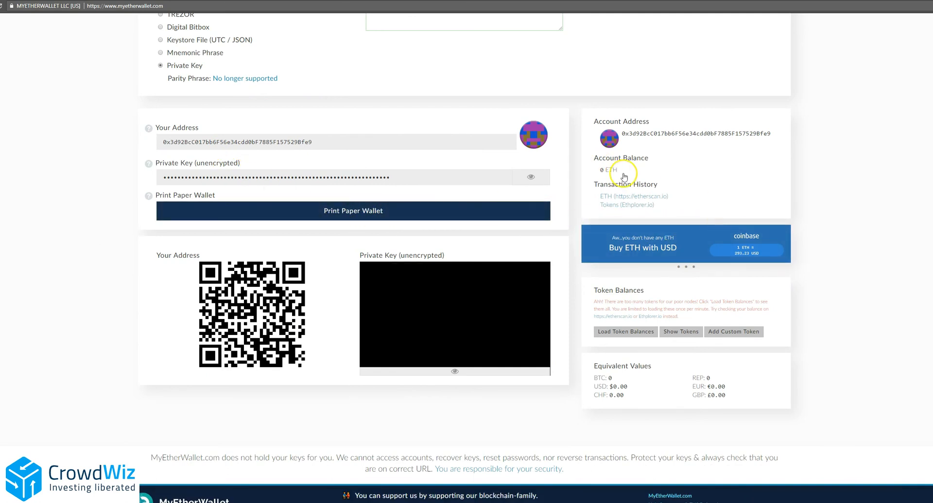
pyautogui.moveTo(656, 257)
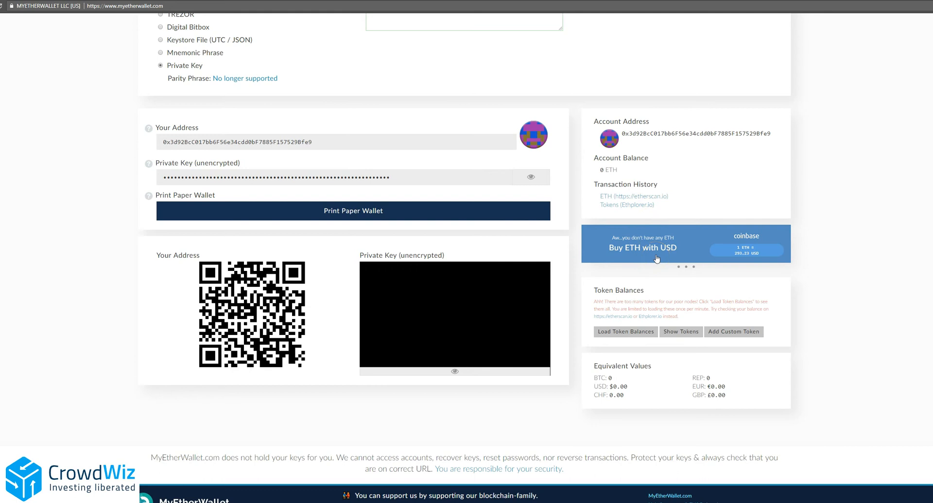
pyautogui.click(642, 248)
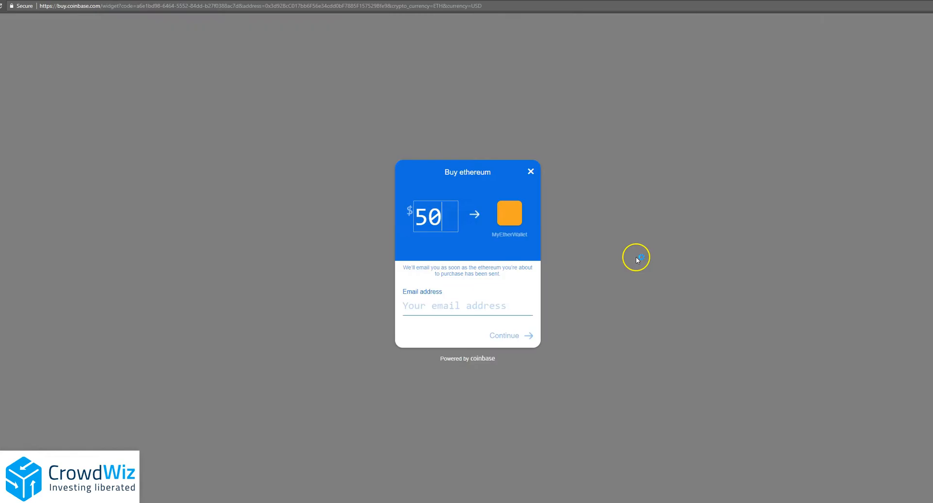
# Continue the $50 ETH purchase past the email step to the Coinbase password field.
pyautogui.click(503, 336)
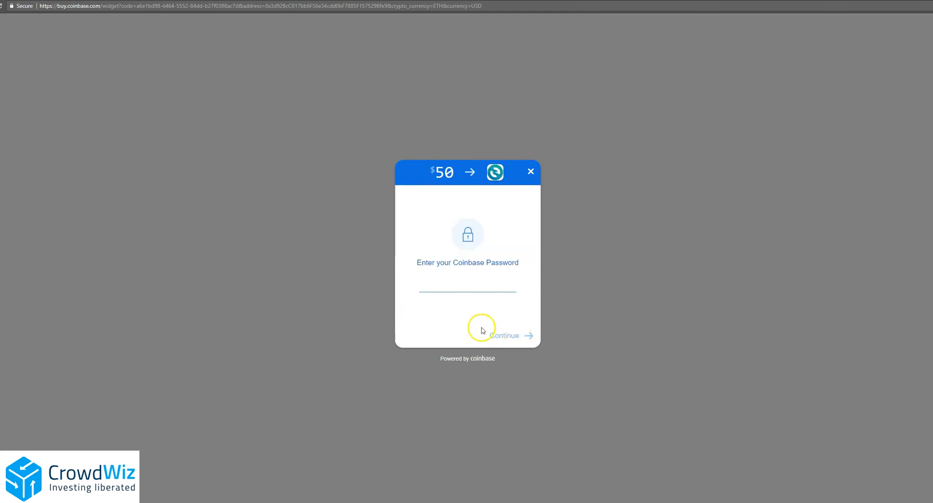
pyautogui.click(466, 286)
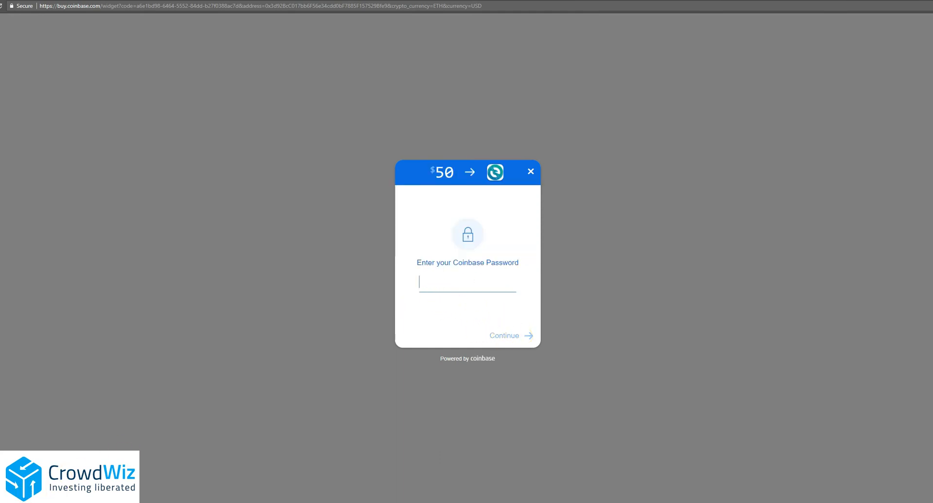